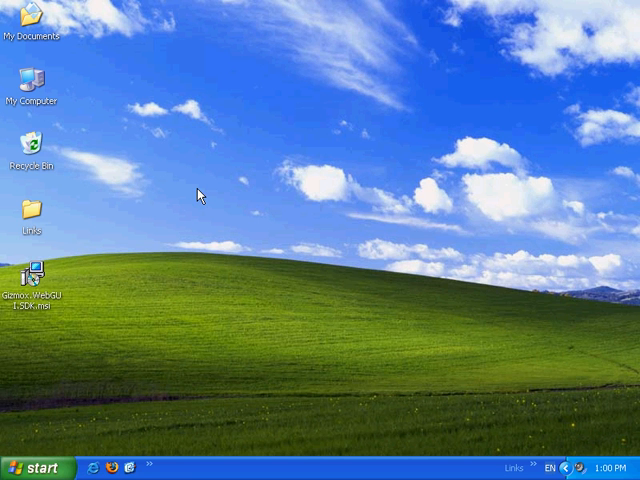
Install WebGUI SDK from its .msi into the default folder, agreeing to the license
double_click(34, 275)
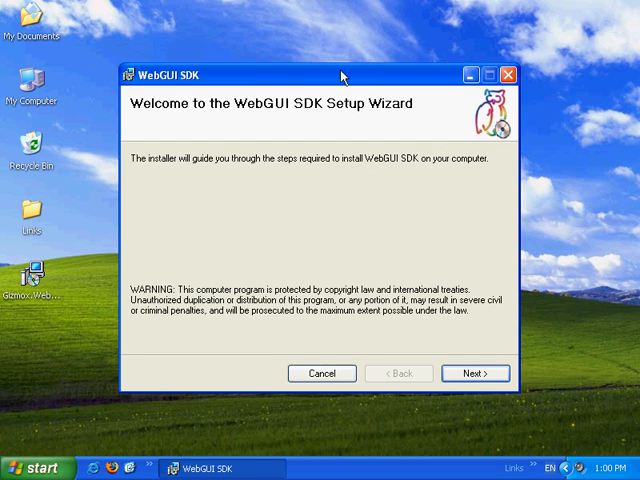
left_click(475, 373)
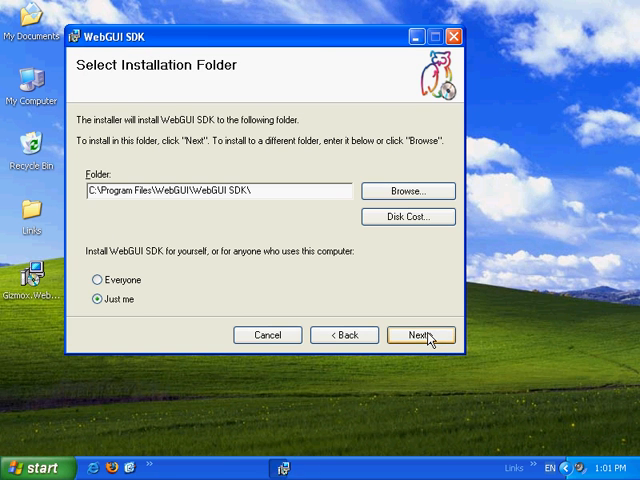
left_click(420, 335)
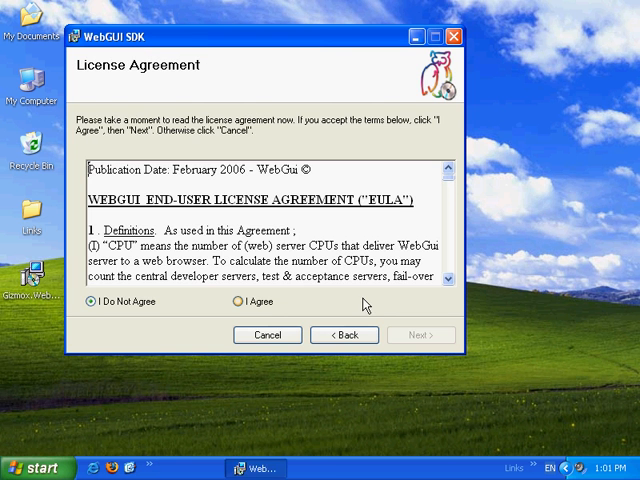
left_click(421, 335)
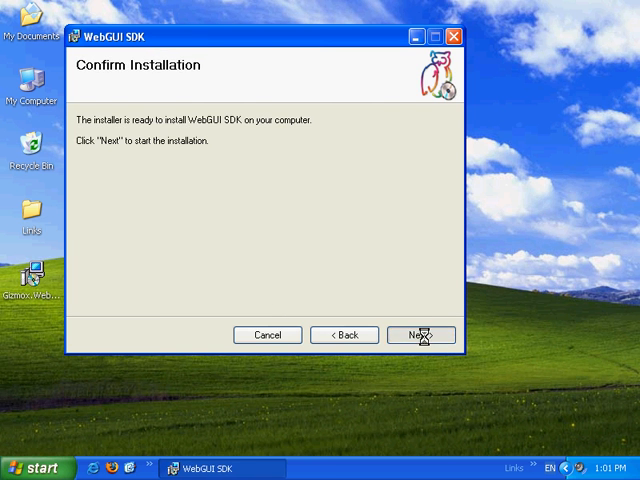
left_click(420, 335)
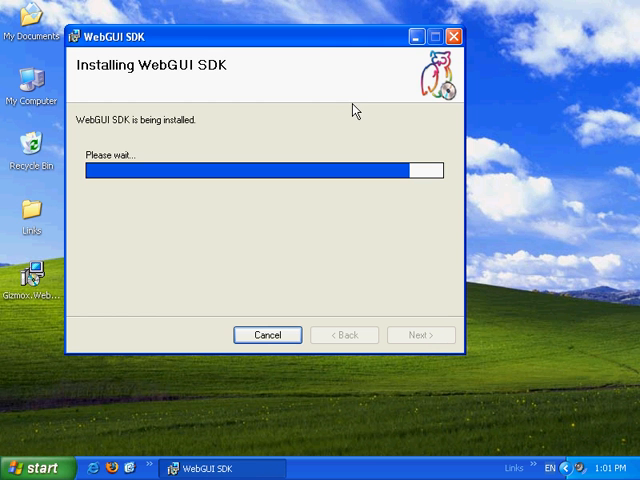
mouse_move(322, 38)
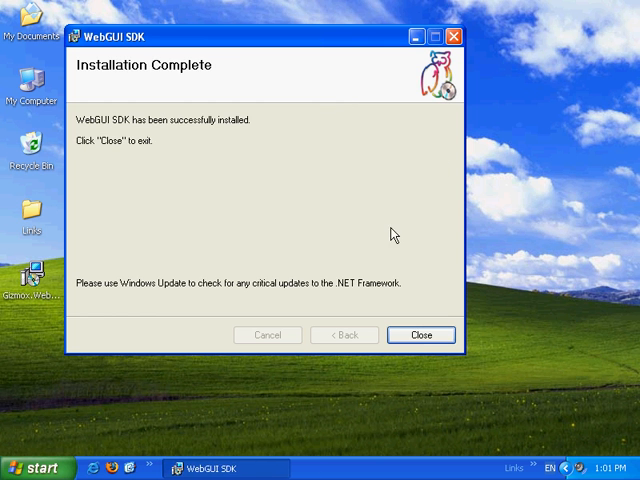
left_click(421, 335)
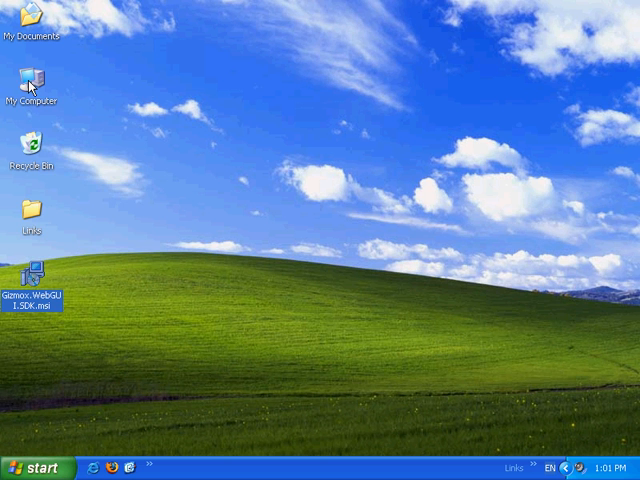
Open Computer Management, expand Internet Information Services, and right-click Default Web Site
right_click(30, 90)
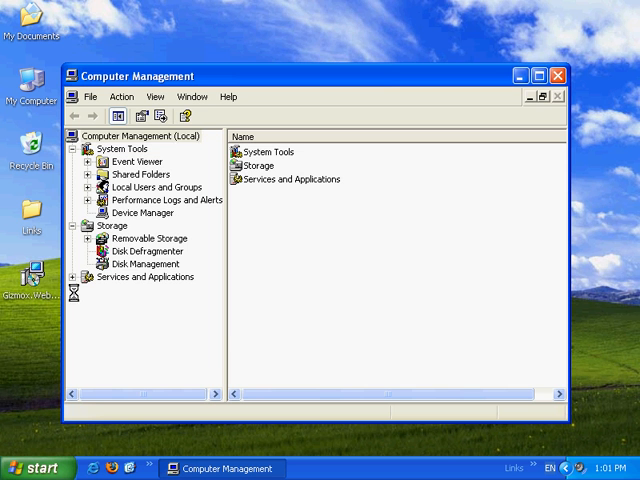
left_click(85, 277)
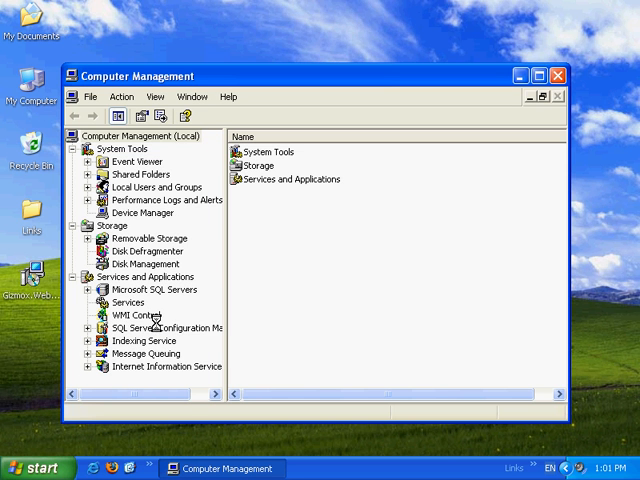
left_click(90, 353)
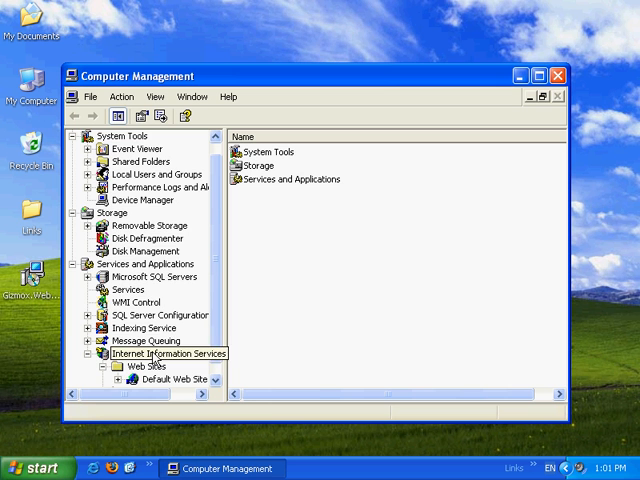
left_click(124, 379)
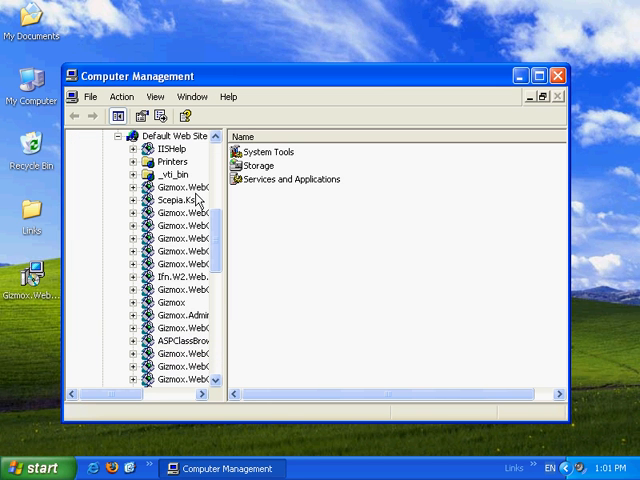
right_click(172, 135)
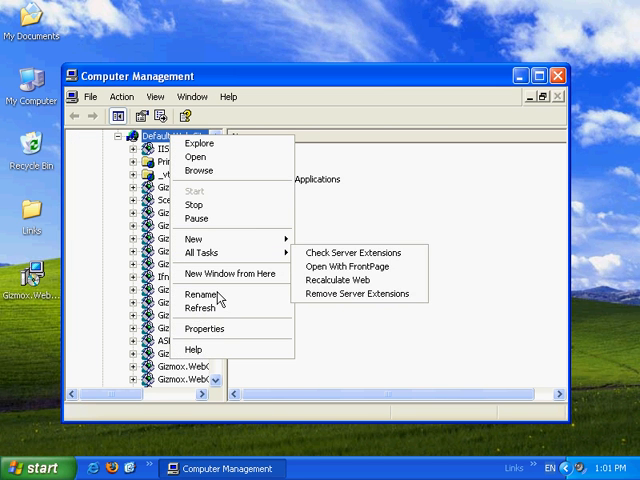
Open Default Web Site Properties and the Home Directory application Configuration dialog
left_click(204, 328)
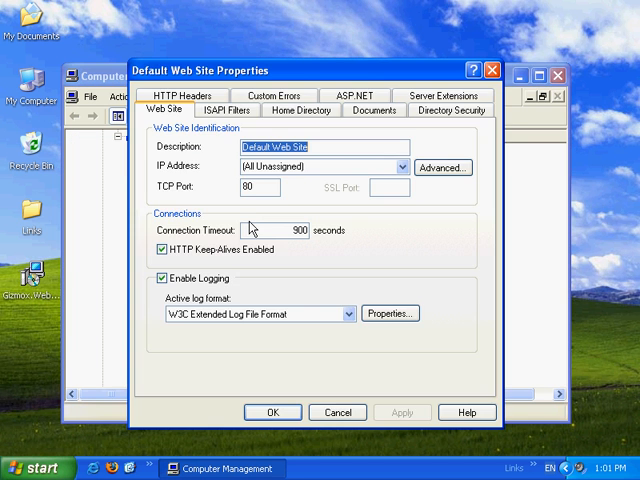
left_click(301, 110)
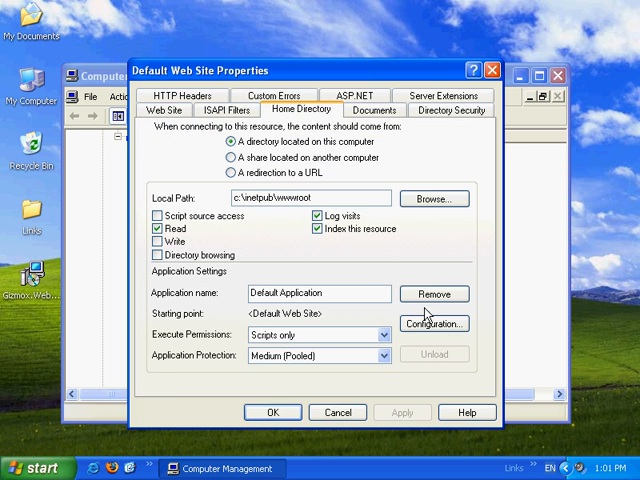
left_click(434, 323)
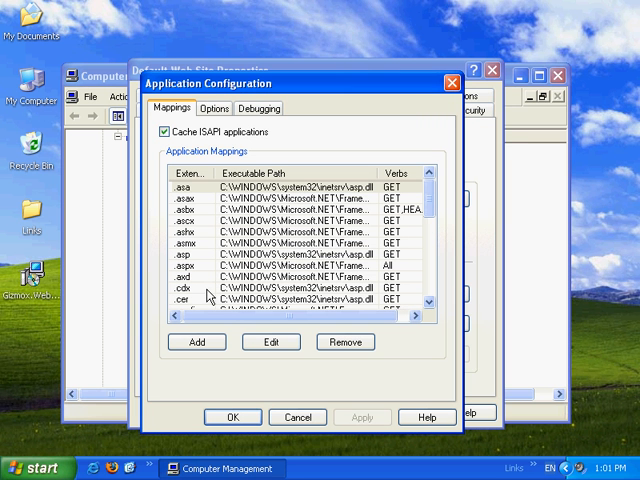
scroll("down", 3)
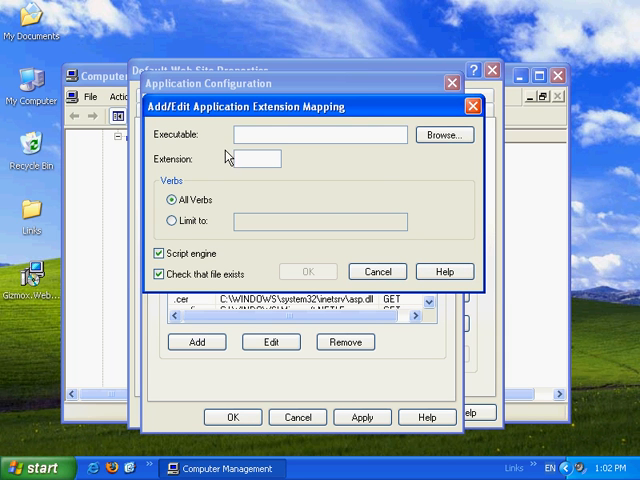
Map .wgx to aspnet_isapi.dll with Check that file exists unchecked, then confirm both dialogs
left_click(257, 159)
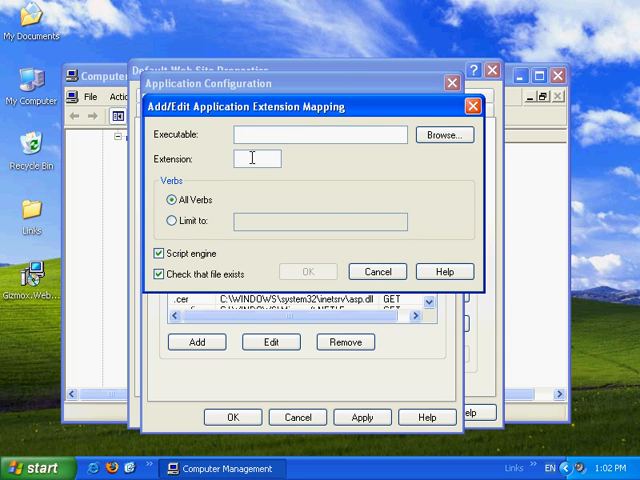
type("C:\\WINDOWS\\...\\aspnet_isapi.dll")
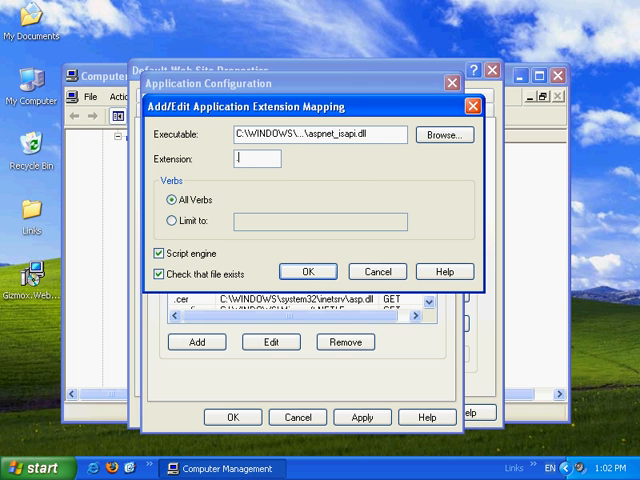
type(".wgx")
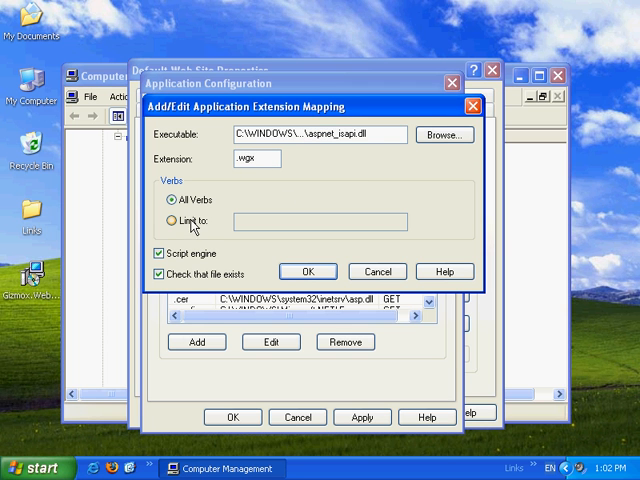
mouse_move(197, 281)
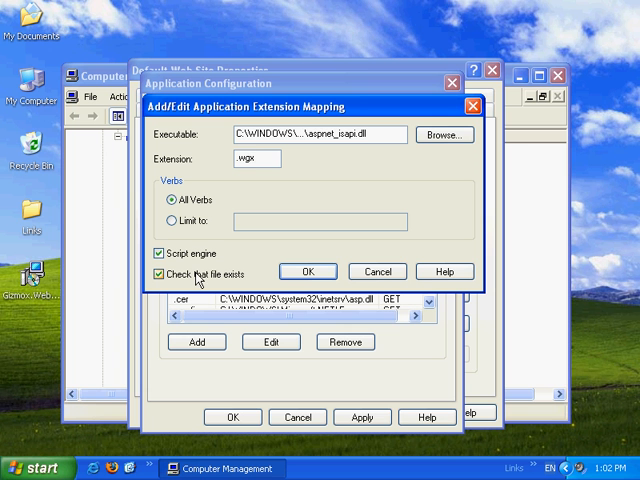
left_click(158, 274)
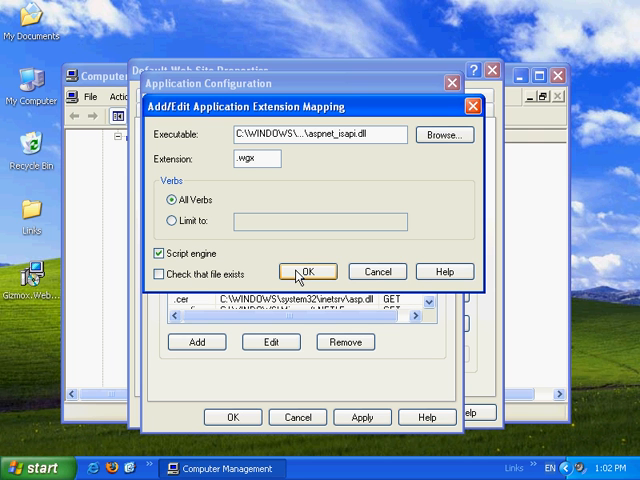
left_click(306, 271)
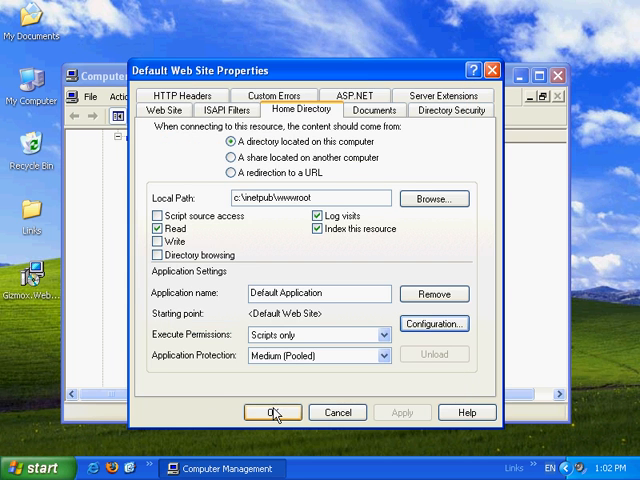
left_click(272, 412)
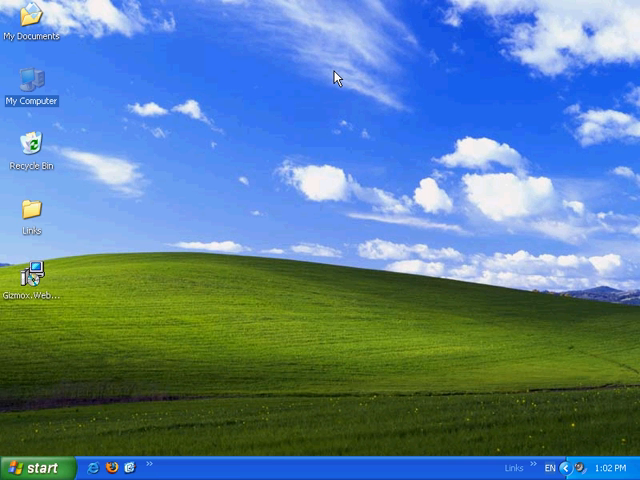